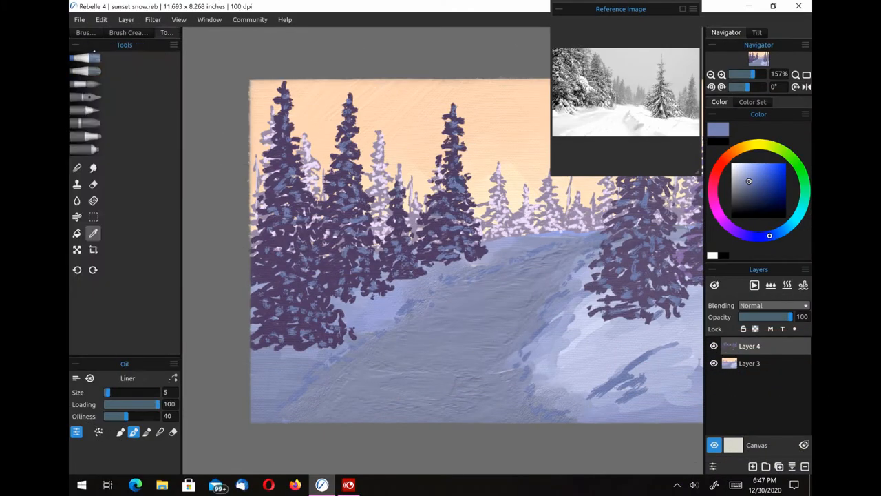
Load the Thick Dry oil brush at size 5 with a pale cream colour
left_click(85, 33)
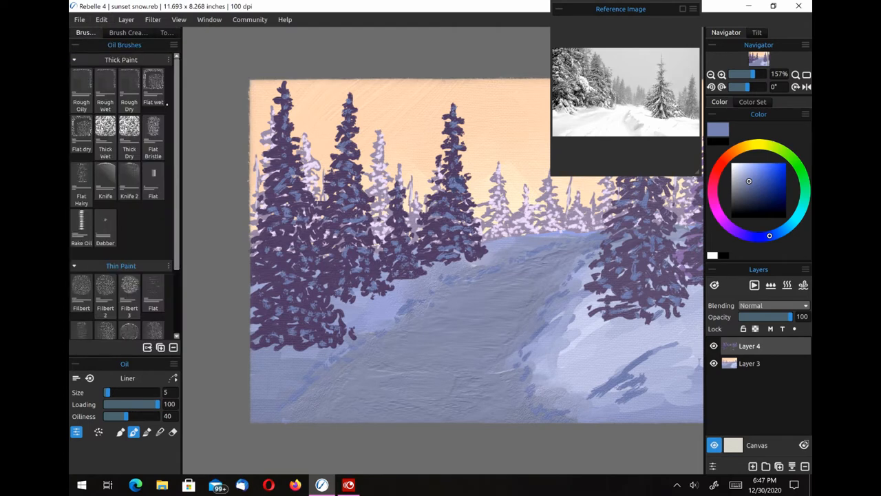
left_click(129, 131)
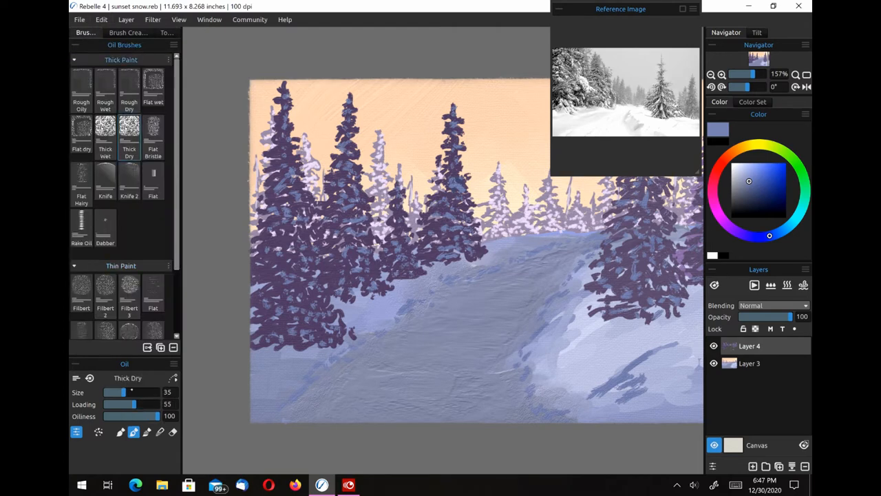
left_click_drag(131, 391, 107, 391)
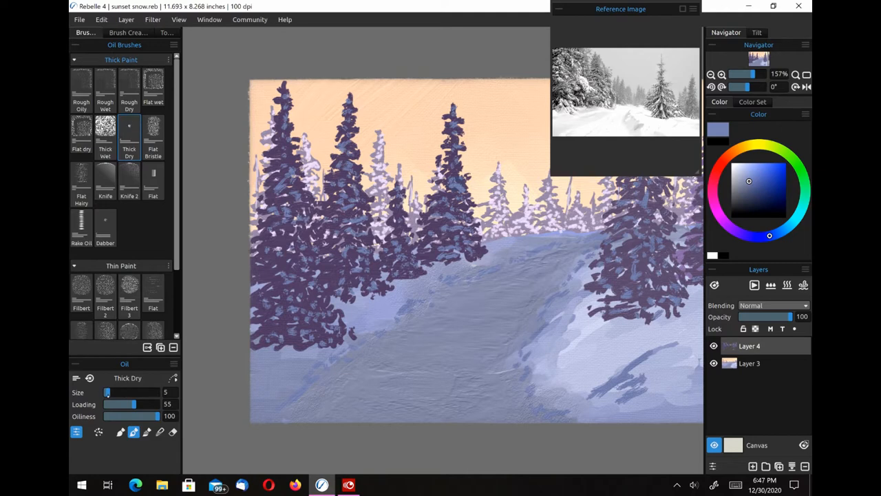
left_click(737, 167)
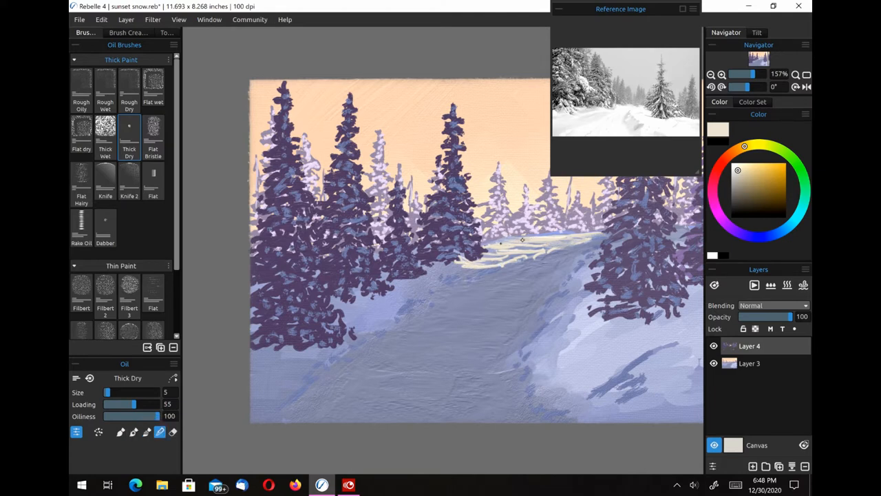
Streak cream highlights from the path's far end down the left bank and right slope
left_click_drag(499, 241, 489, 260)
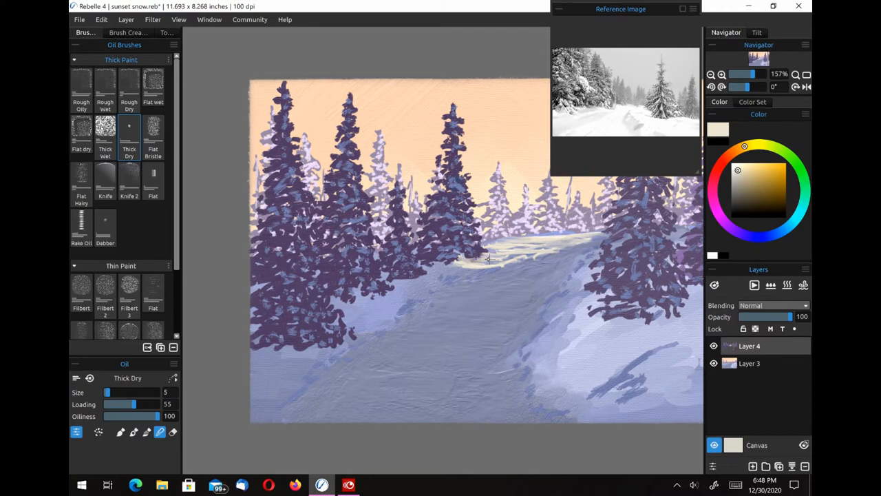
left_click_drag(454, 268, 599, 241)
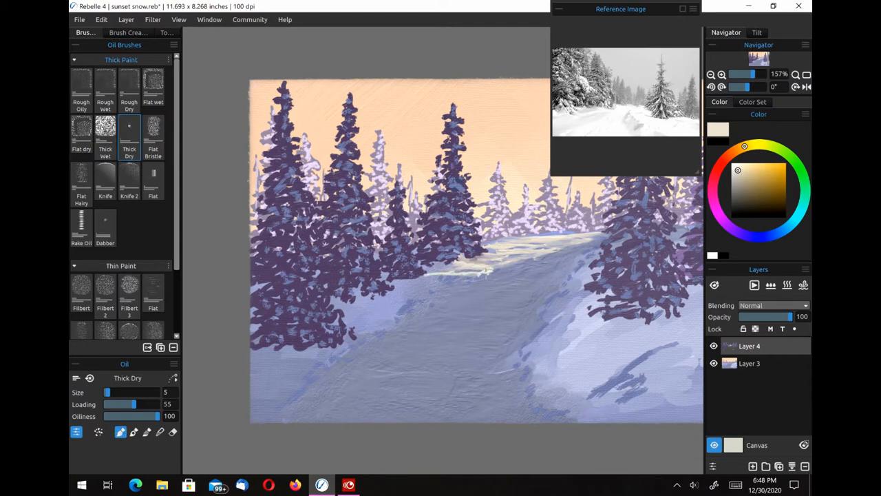
left_click_drag(440, 276, 602, 238)
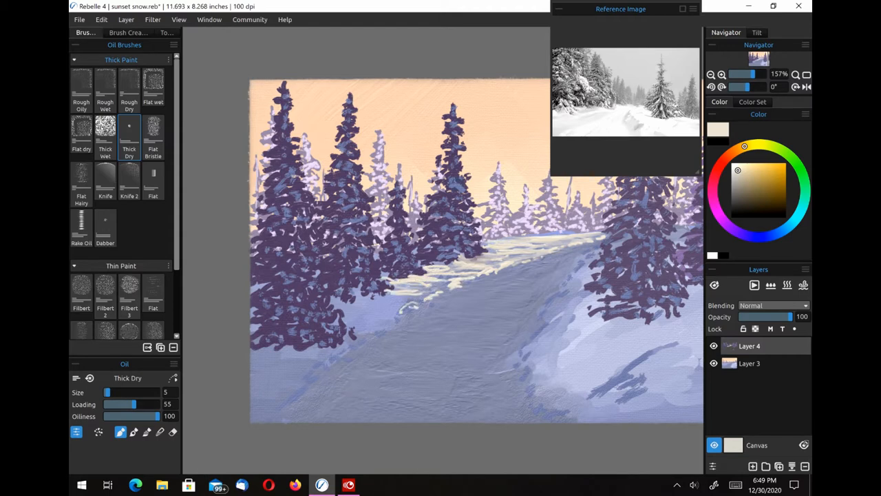
left_click_drag(351, 296, 413, 310)
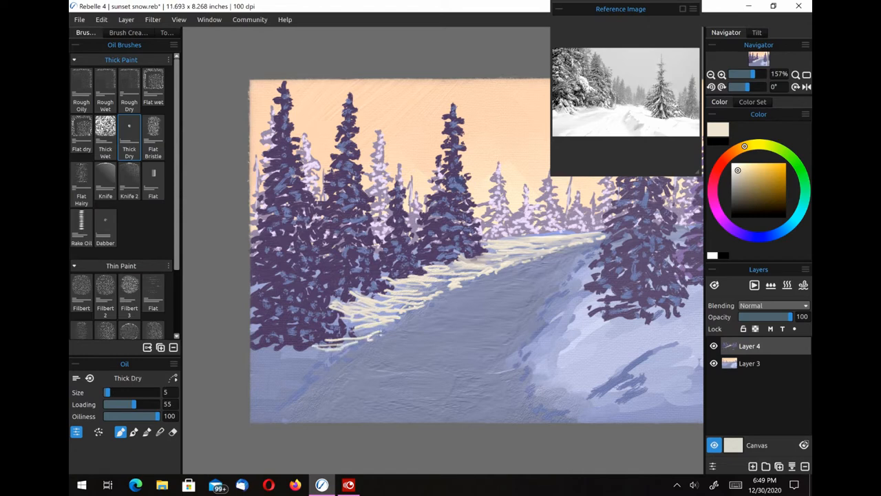
left_click_drag(323, 375, 448, 292)
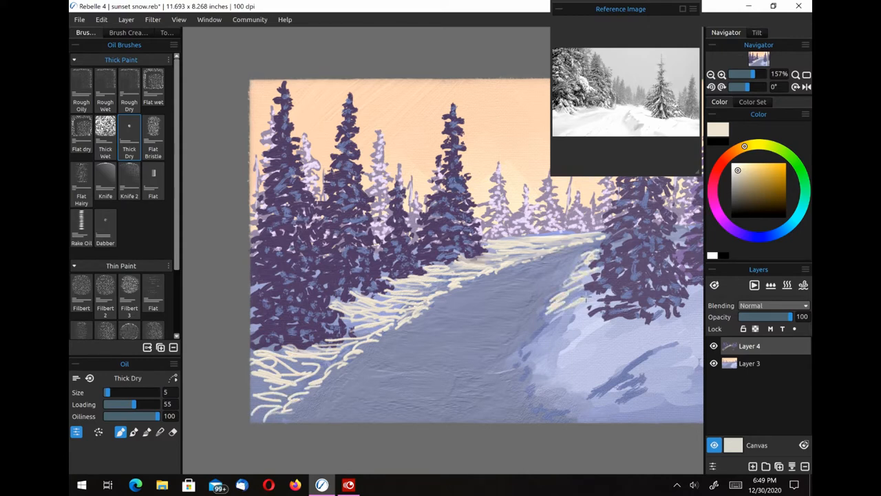
left_click_drag(592, 278, 526, 354)
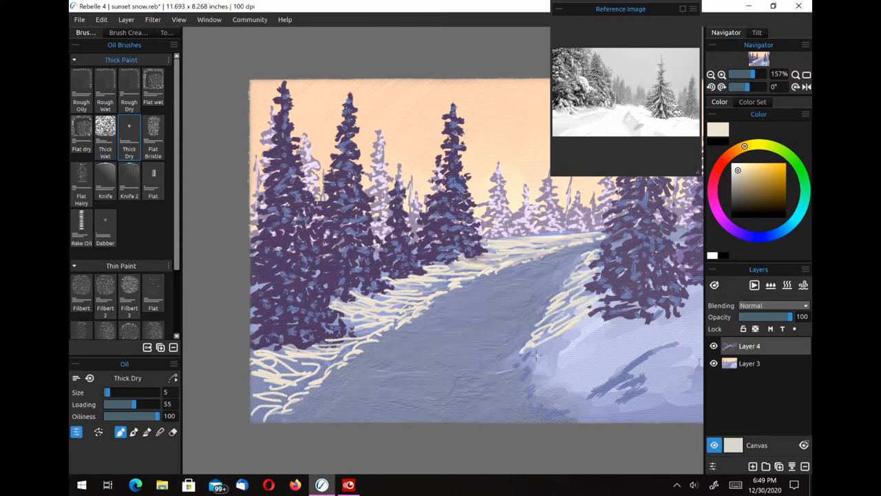
left_click_drag(530, 358, 564, 406)
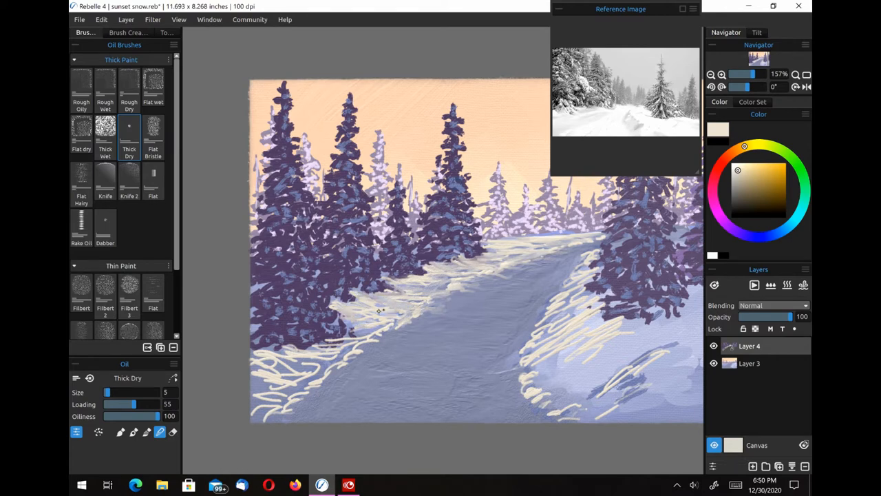
Blend the cream streaks on both banks into soft snow, then return to paint mode
left_click_drag(379, 311, 355, 337)
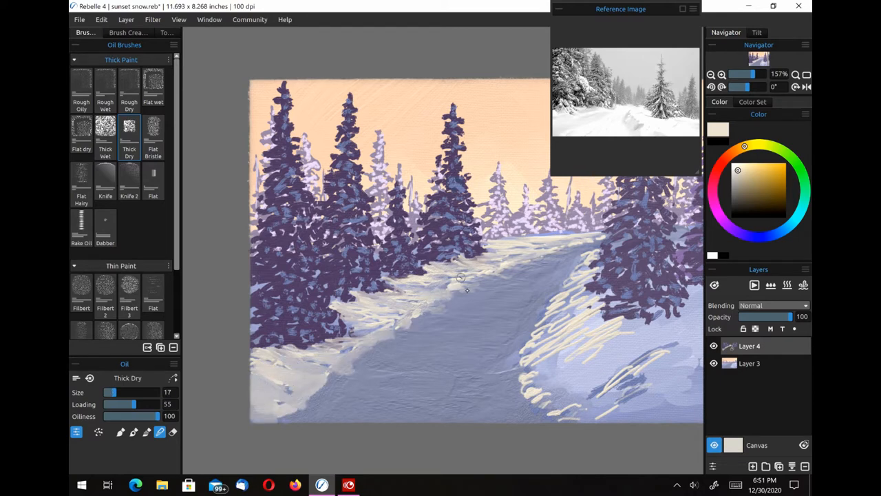
left_click_drag(461, 279, 585, 279)
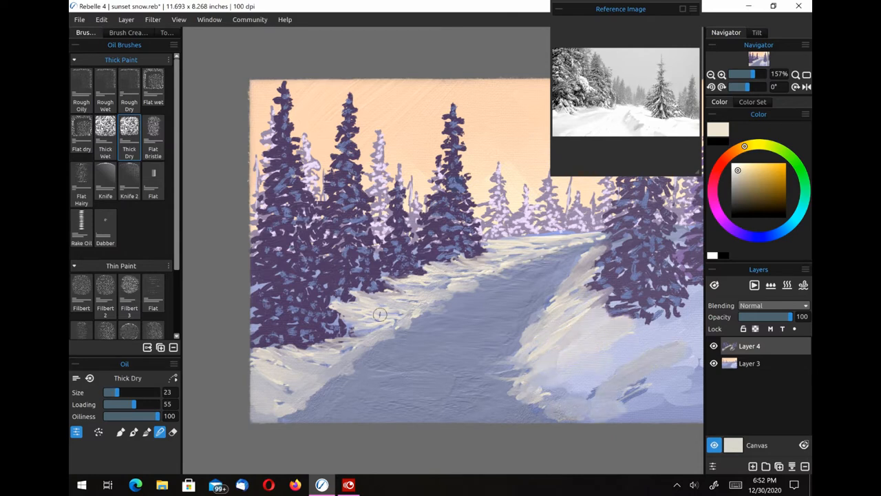
left_click_drag(379, 315, 354, 356)
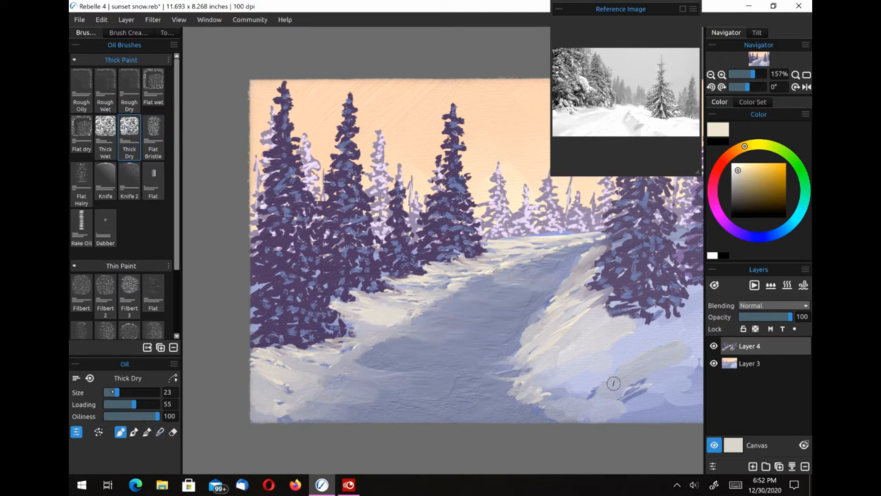
left_click(105, 130)
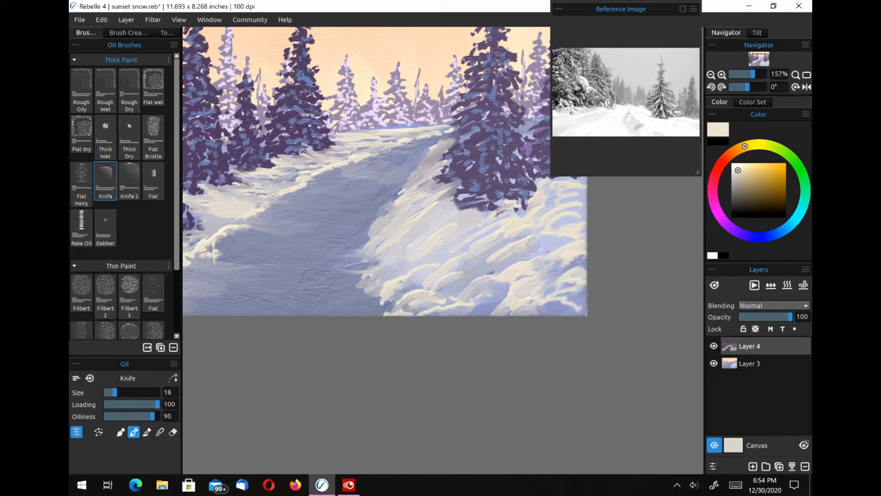
Scrape the right snowbank smooth with the Knife 2 brush at size 12
left_click(129, 177)
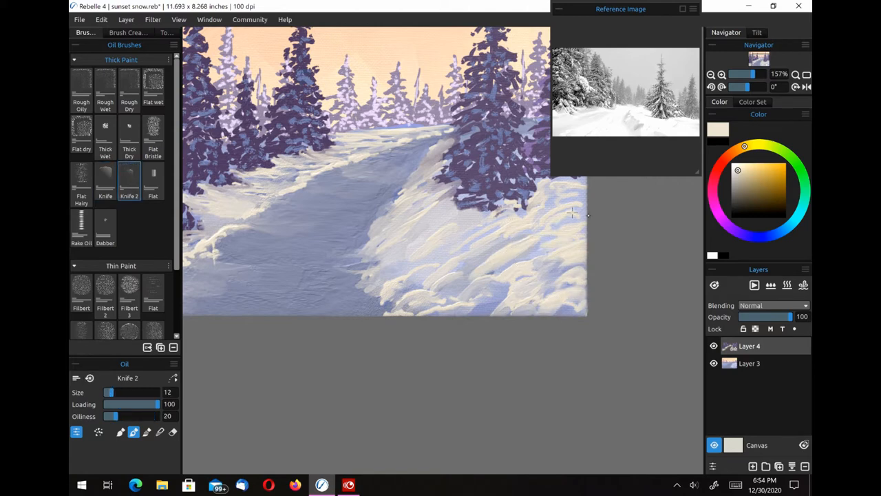
left_click_drag(571, 214, 543, 260)
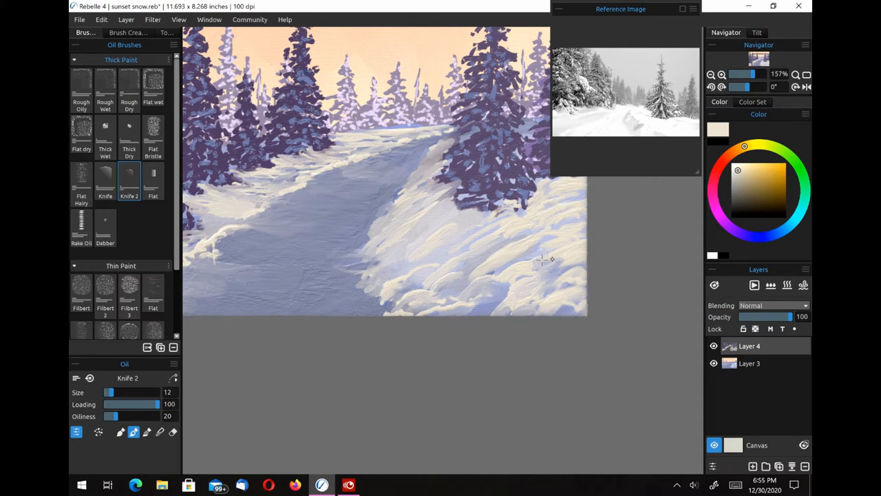
left_click_drag(551, 260, 472, 242)
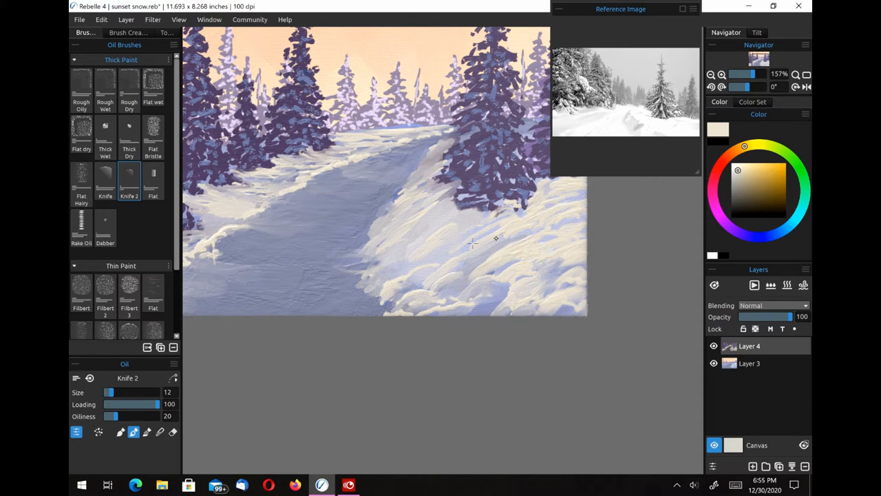
left_click_drag(495, 239, 480, 322)
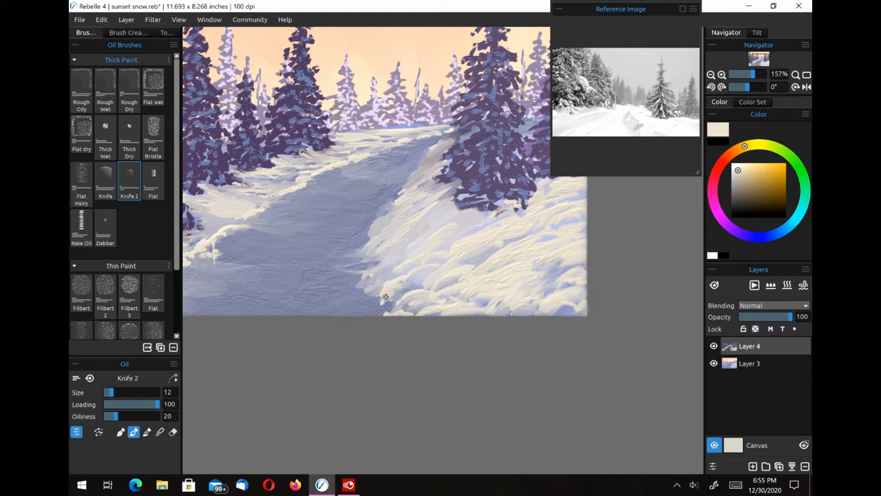
left_click_drag(386, 296, 247, 259)
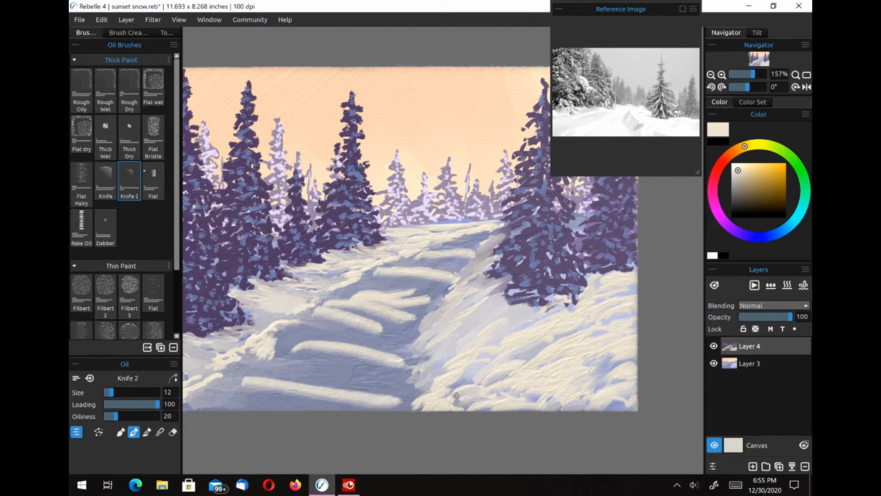
Blend the snow across the road with the Thick Wet brush
left_click(106, 183)
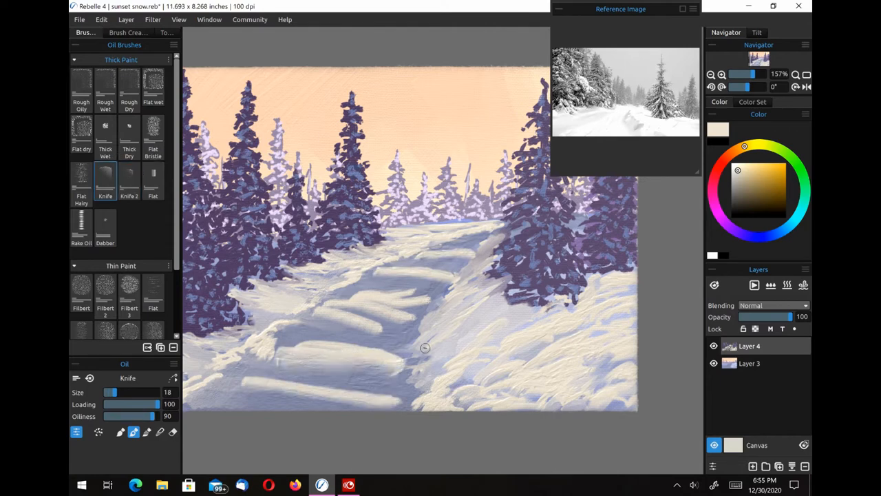
left_click(81, 86)
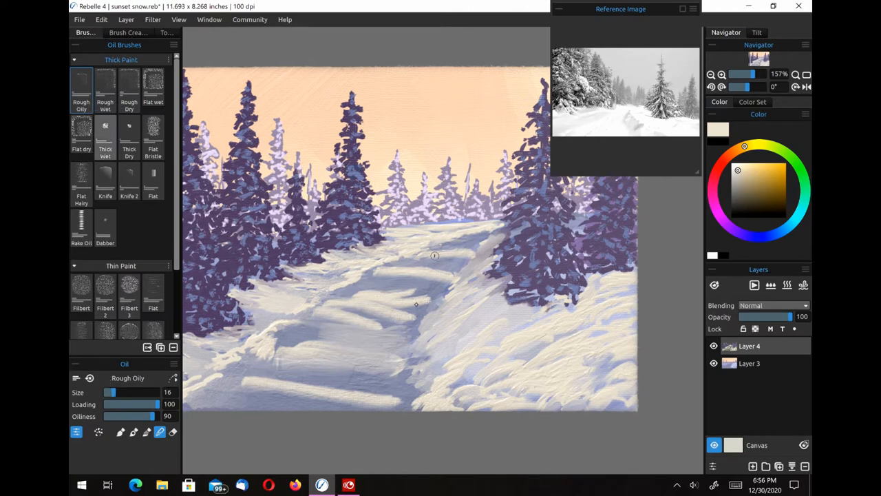
left_click(105, 130)
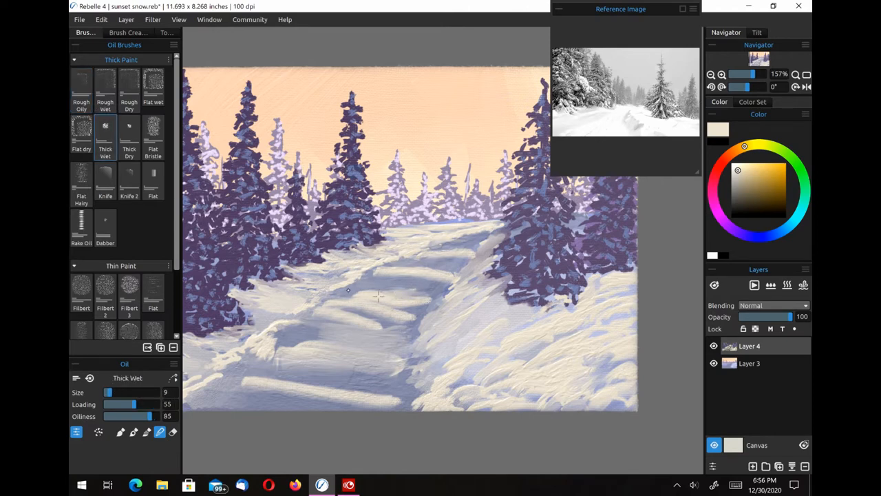
left_click_drag(347, 292, 489, 227)
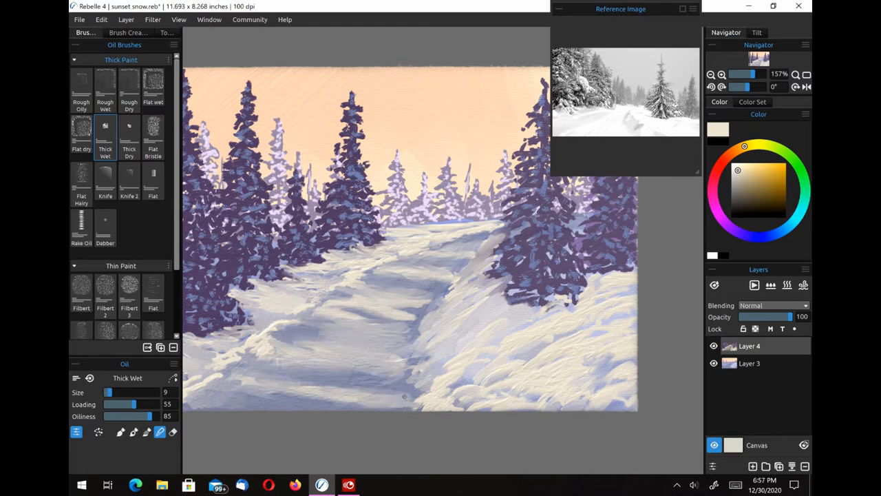
Switch to the Flat Hairy brush (size 10, oiliness 20) with a purple-blue colour
left_click(82, 86)
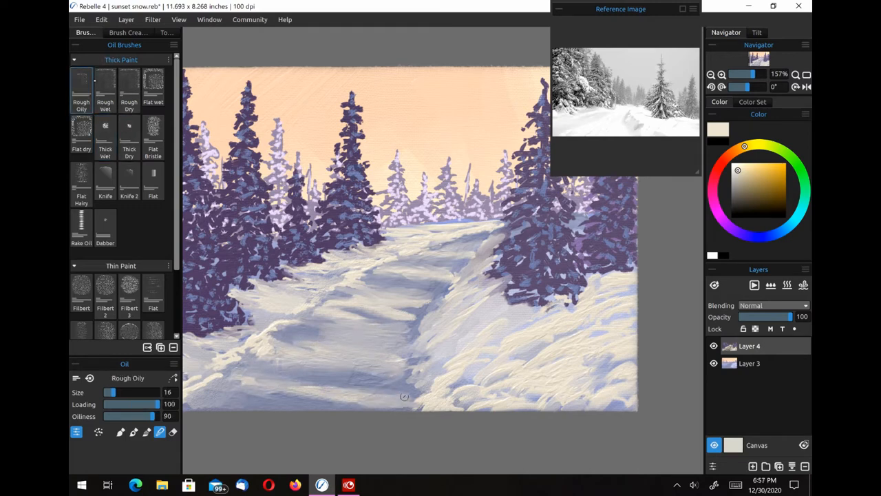
left_click(81, 179)
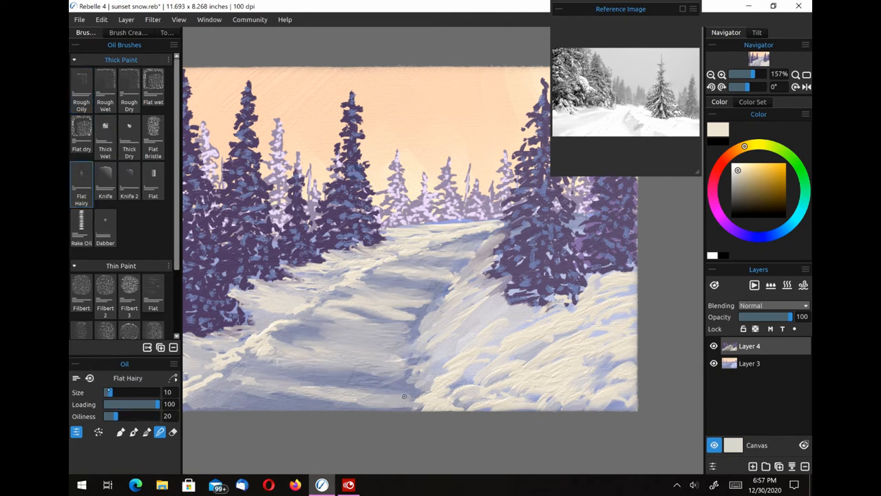
left_click(751, 198)
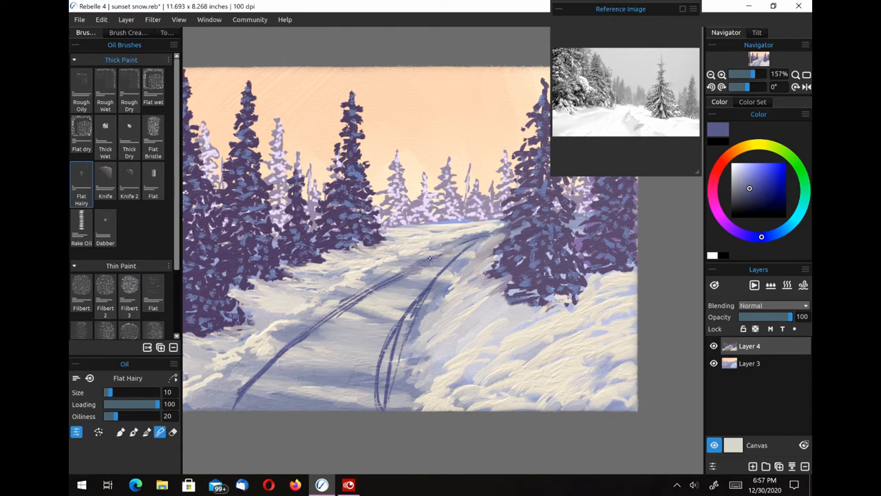
Draw purple-blue tyre tracks along the road and smudge the left pair into the snow
left_click_drag(430, 258, 351, 327)
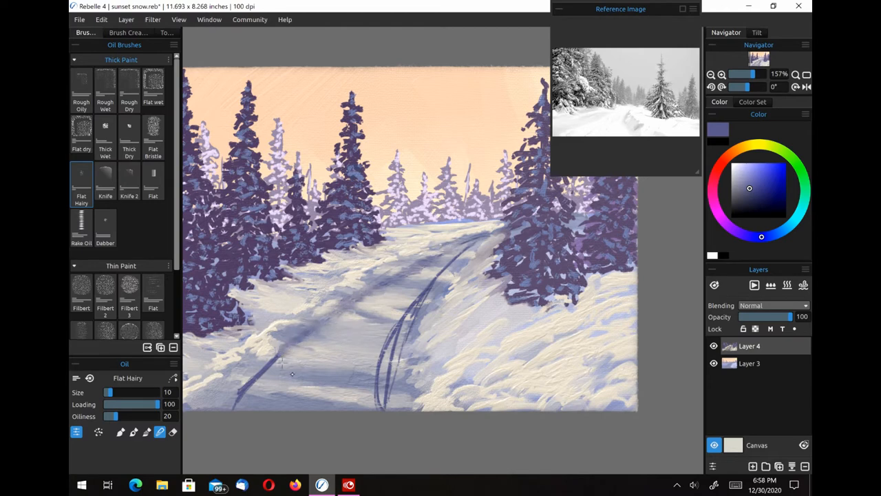
left_click_drag(292, 374, 228, 406)
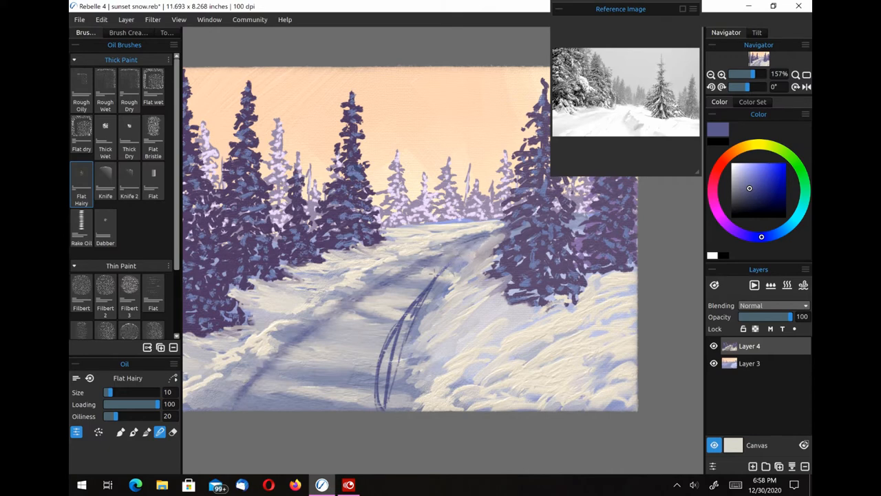
left_click_drag(406, 276, 395, 338)
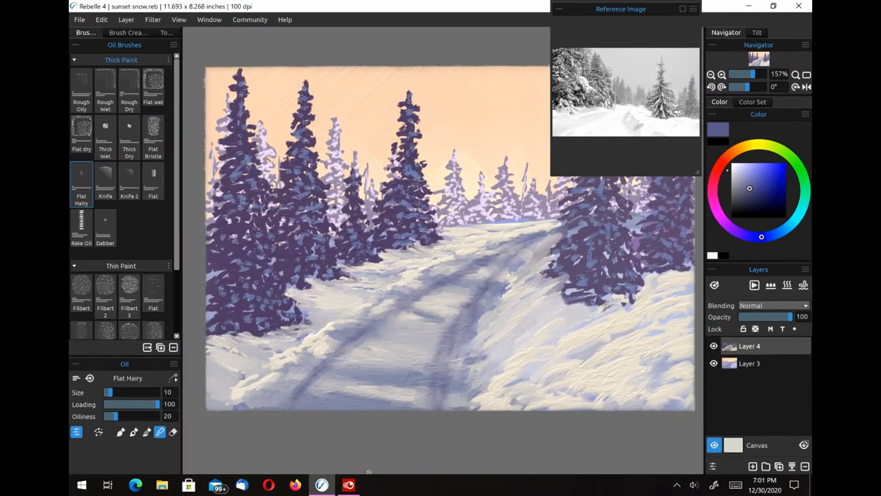
Set a white Thick Dry brush at size 4 and dab snow onto the central pine
left_click(82, 83)
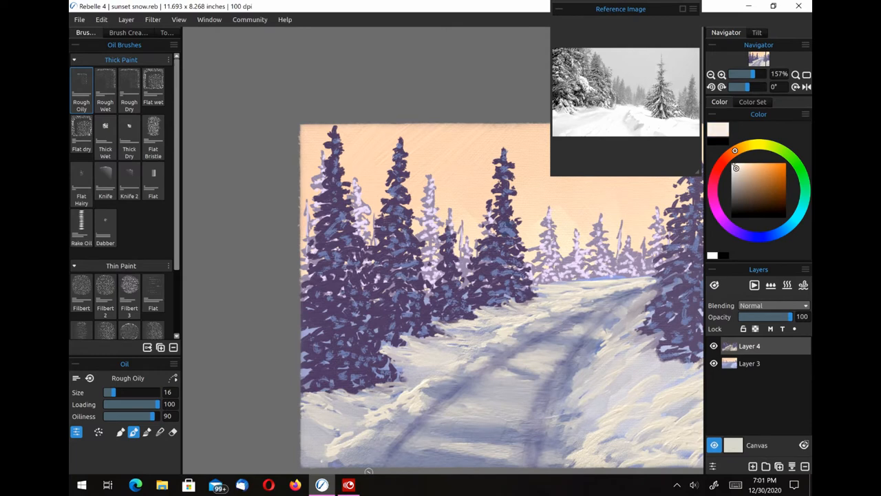
left_click_drag(137, 391, 107, 391)
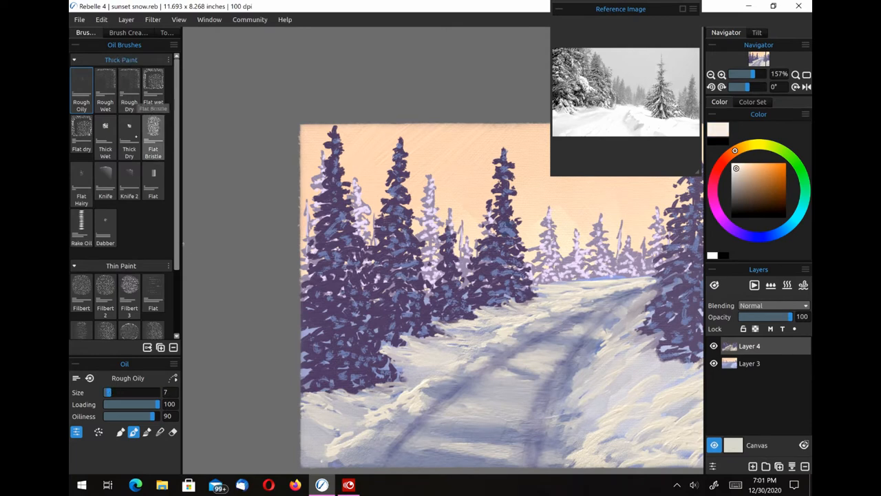
left_click(129, 131)
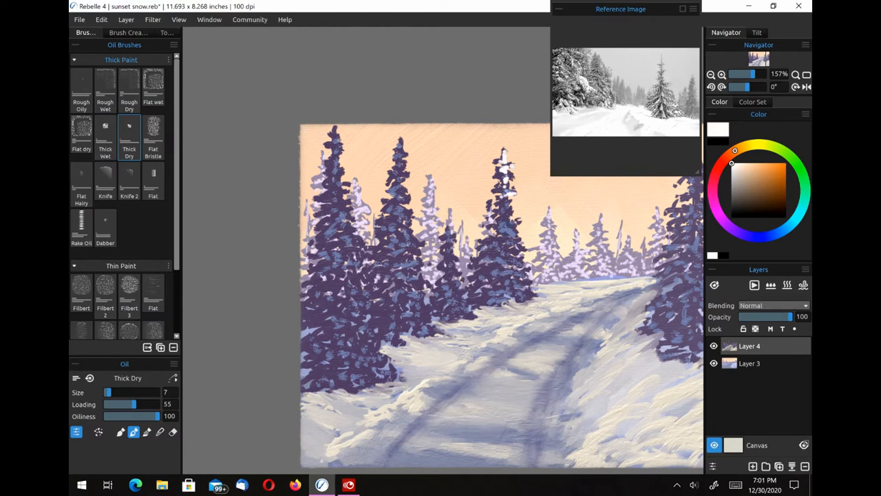
left_click_drag(110, 391, 108, 392)
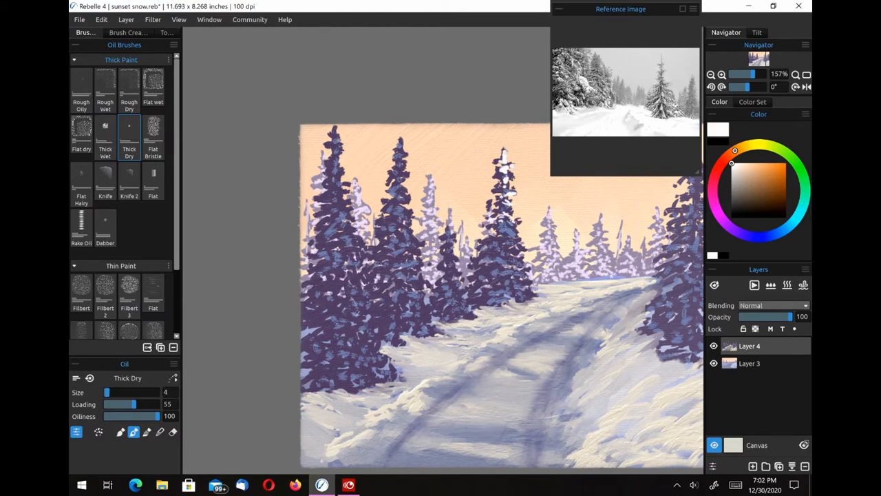
left_click(499, 238)
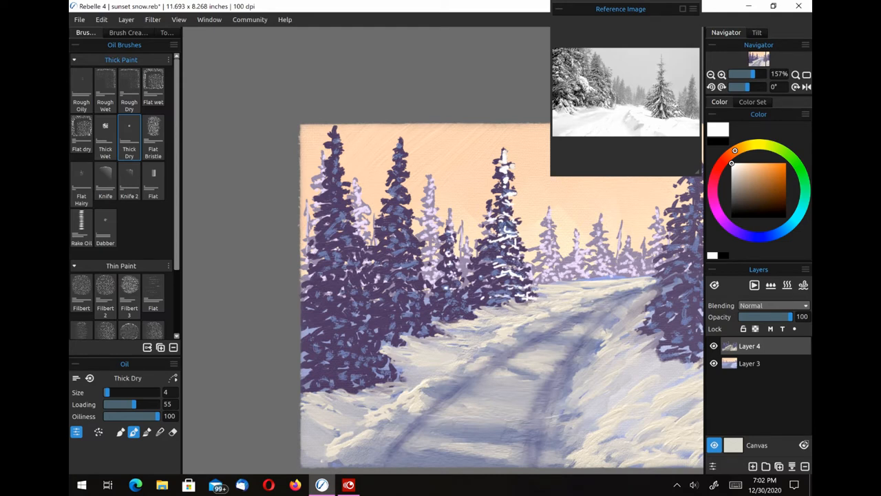
Dab white snow highlights onto the branches of the central and left pines
left_click_drag(454, 275, 461, 330)
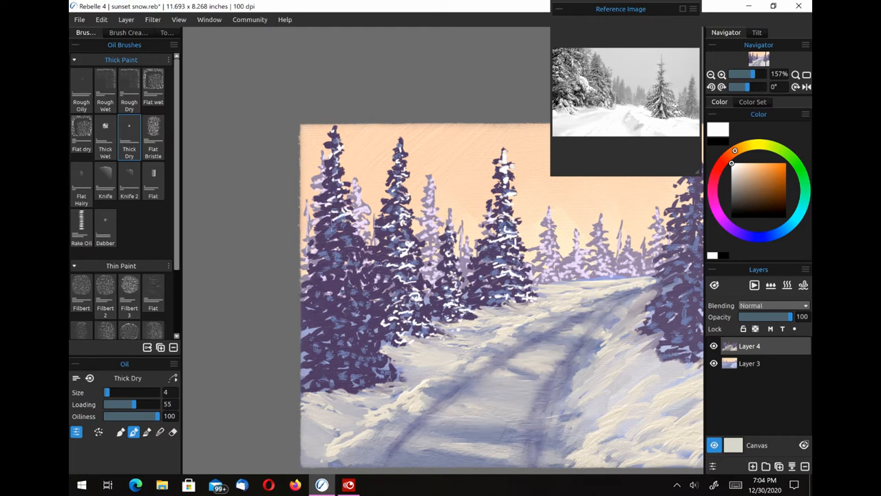
left_click(340, 241)
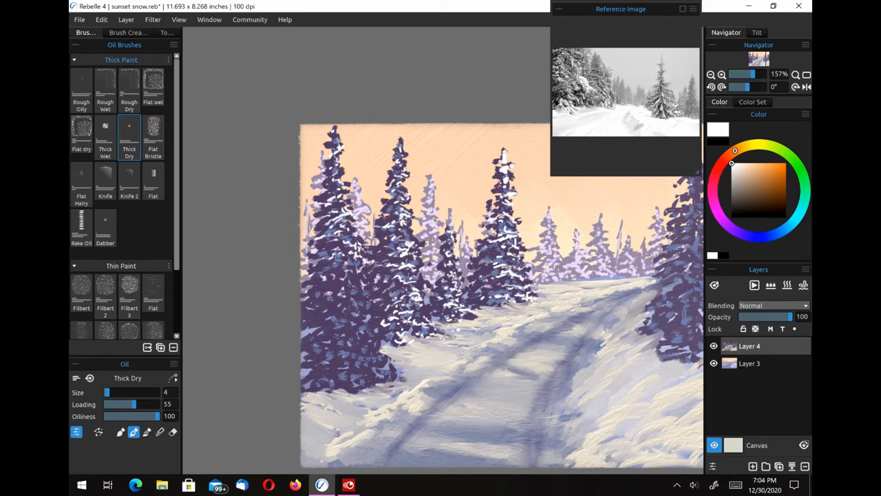
left_click_drag(324, 268, 351, 285)
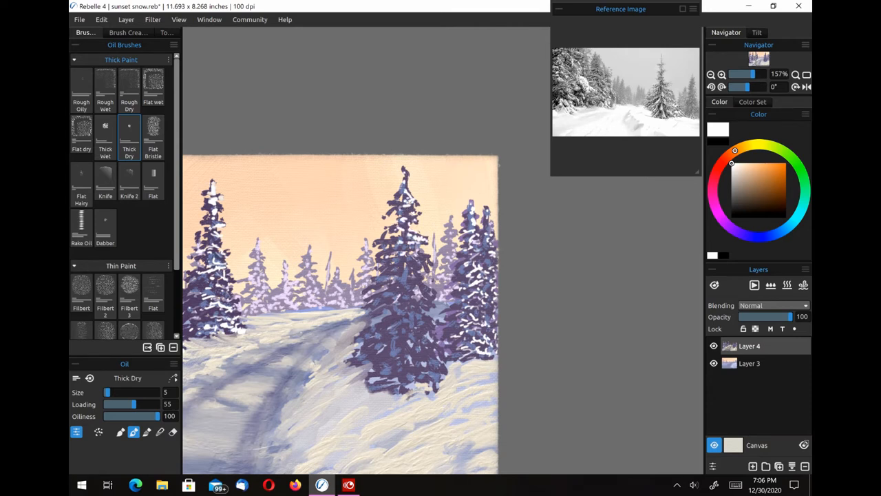
Enlarge the Thick Dry brush to size 11 and pile thick snow clumps on the central pine
left_click_drag(386, 268, 427, 289)
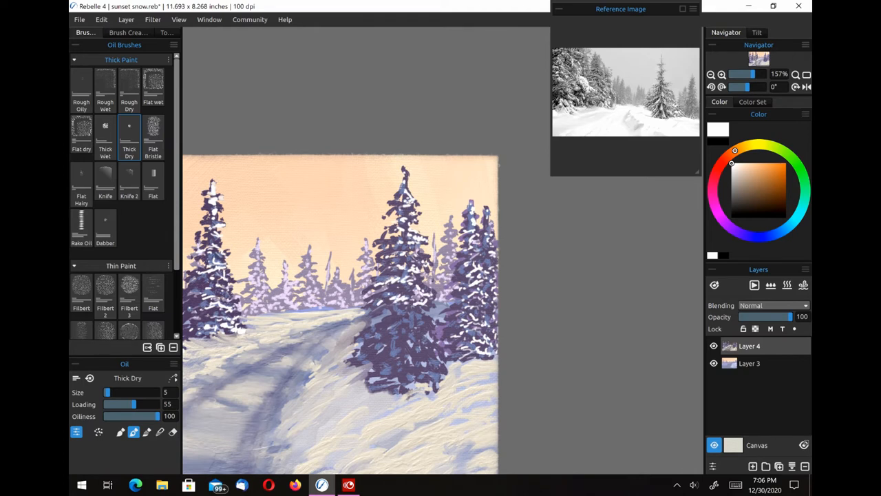
left_click(409, 330)
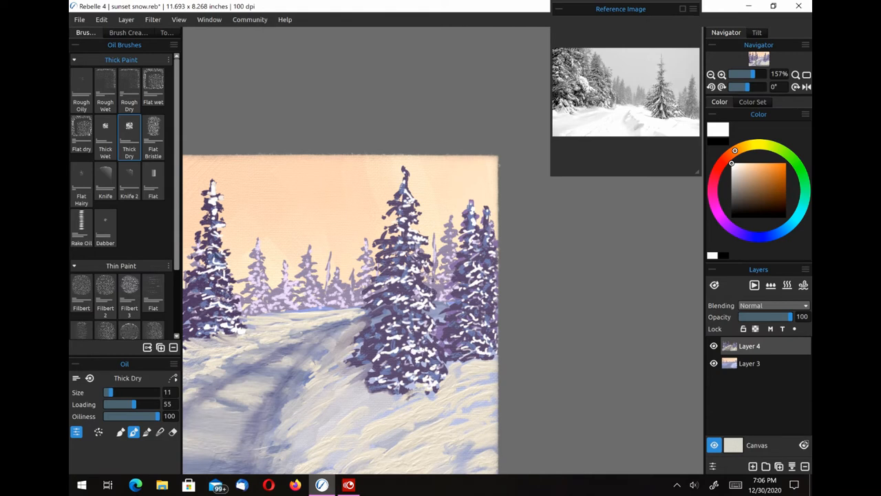
left_click(427, 368)
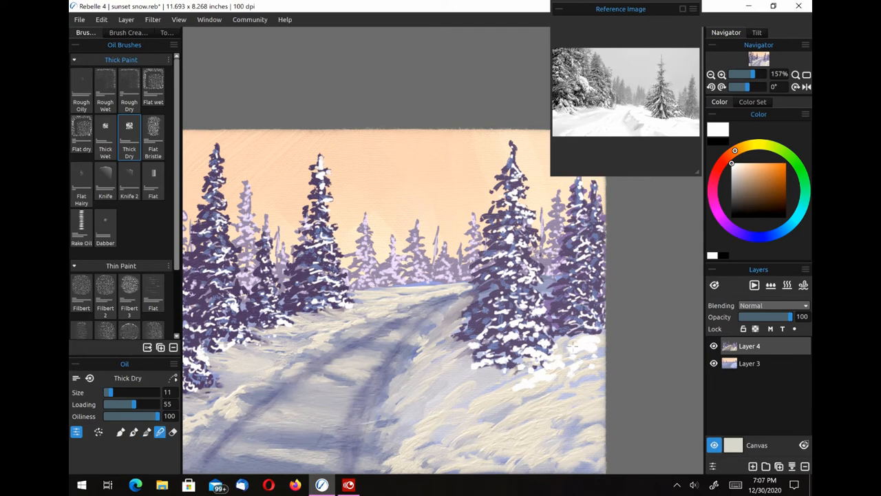
Add white snow clumps to the right pines, the right snowbank and the road edge
left_click_drag(575, 348, 568, 366)
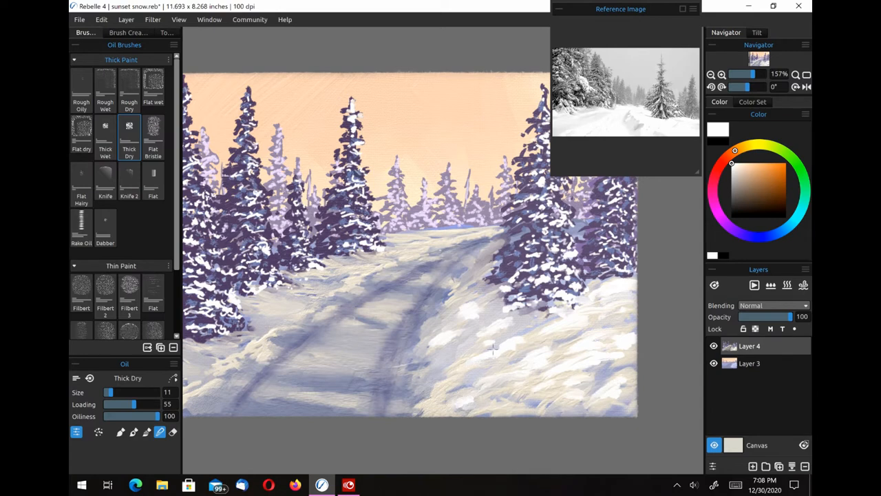
left_click_drag(492, 348, 605, 368)
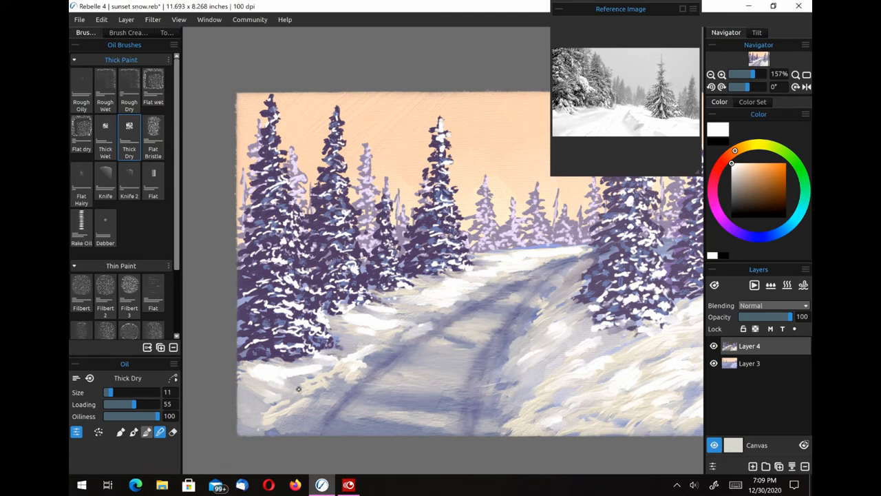
mouse_move(505, 282)
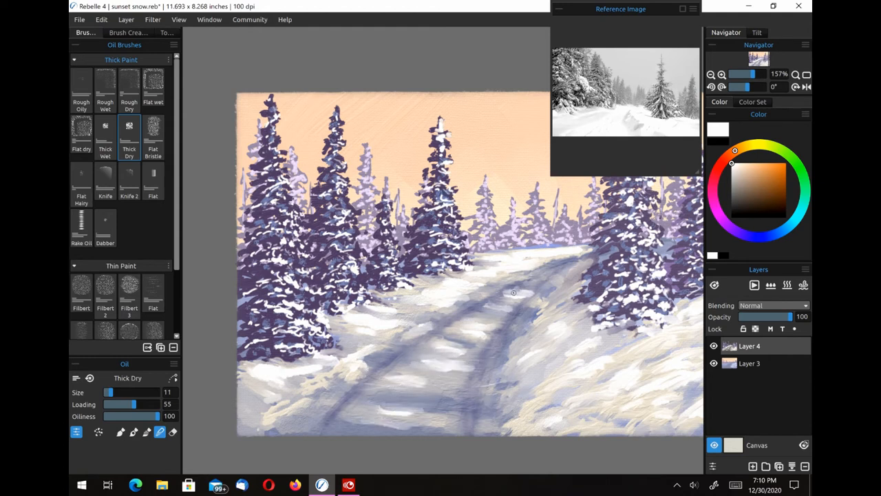
left_click_drag(513, 293, 480, 328)
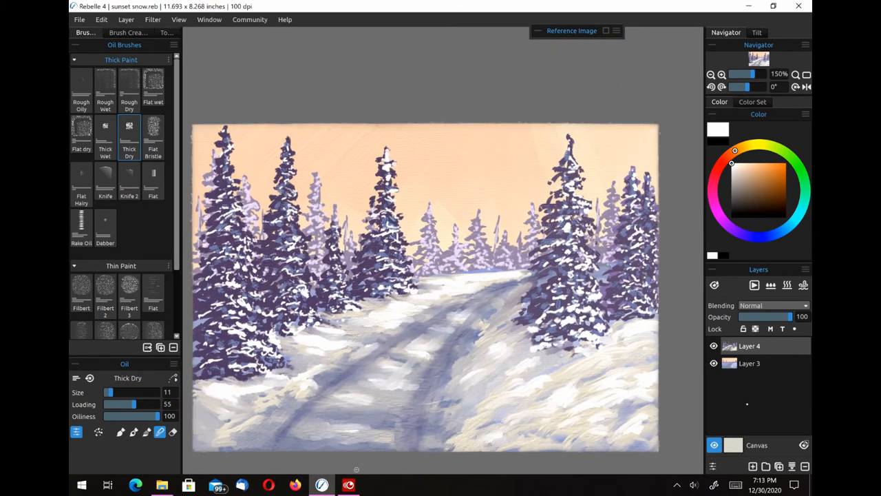
Add two new empty layers and make Layer 5 the active painting layer
left_click(752, 466)
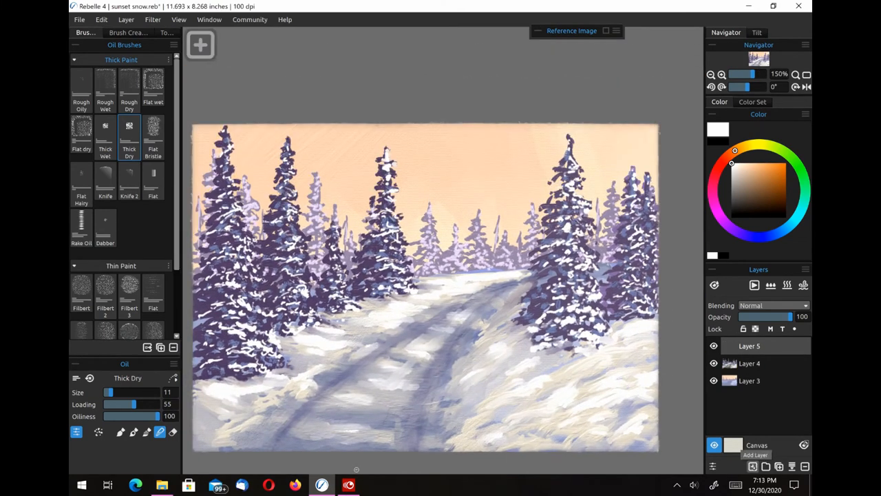
left_click(752, 466)
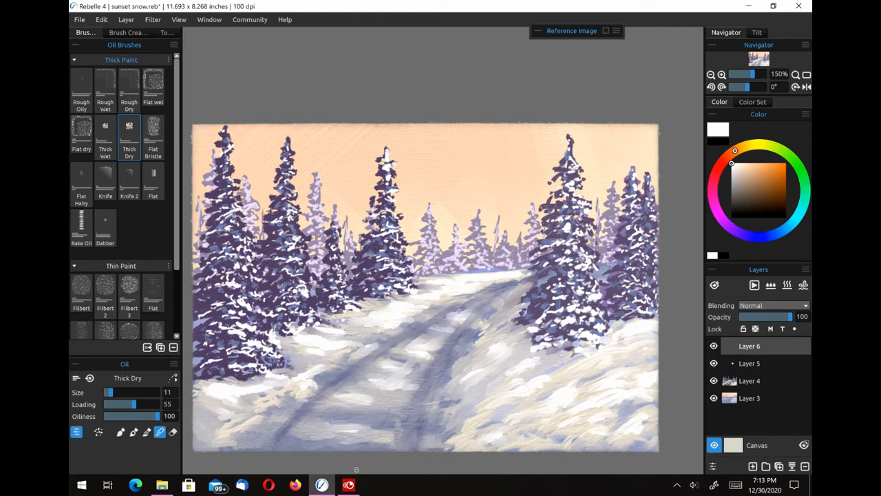
left_click(749, 363)
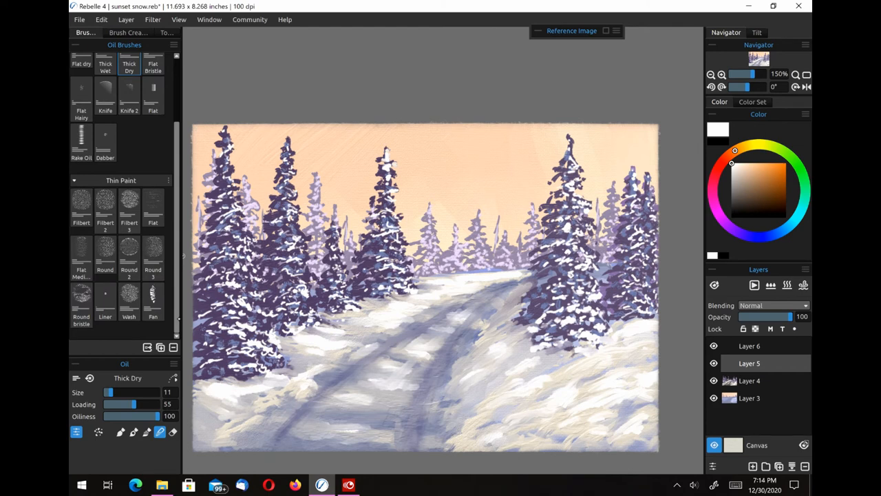
Spray a soft lavender mist over the distant trees with the Airbrush Spray 4
left_click(153, 203)
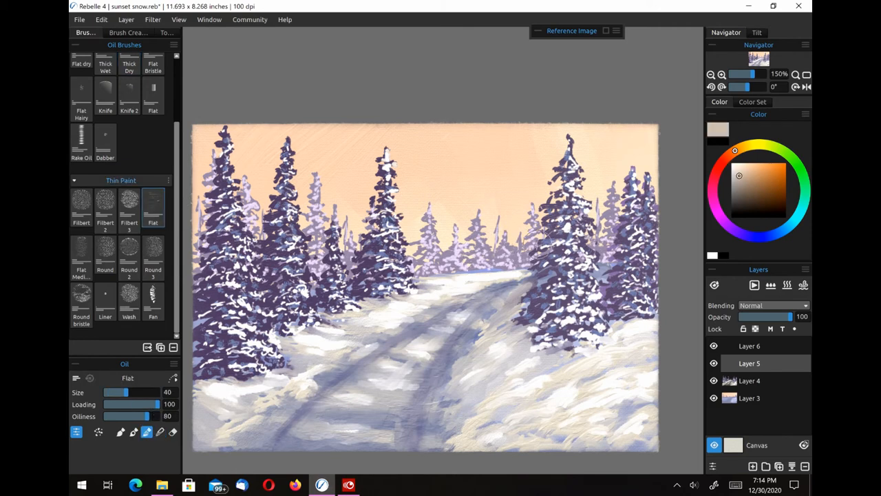
left_click(730, 227)
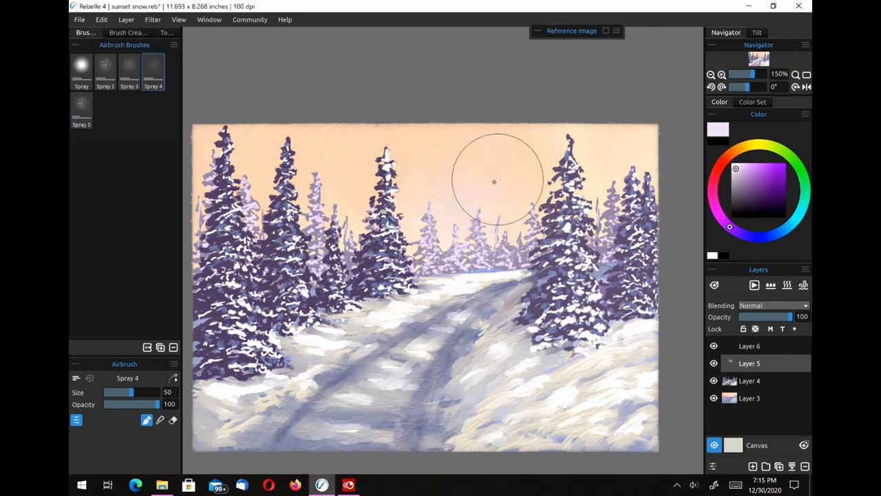
left_click_drag(494, 182, 590, 142)
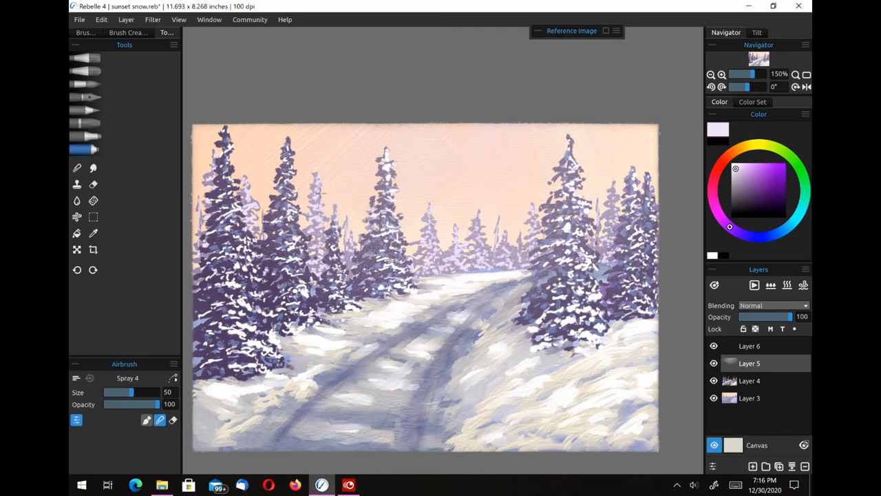
mouse_move(509, 223)
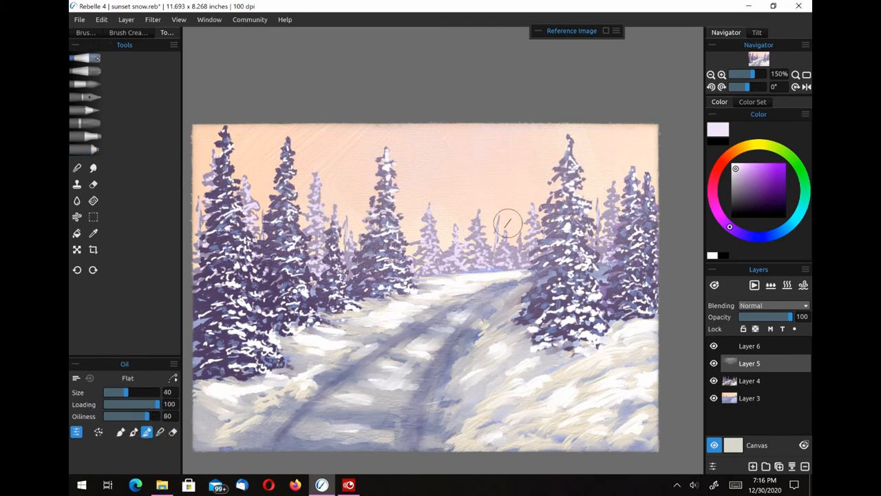
Select the Thin Paint Liner brush at size 1 and expand the Reference Image panel
left_click(85, 32)
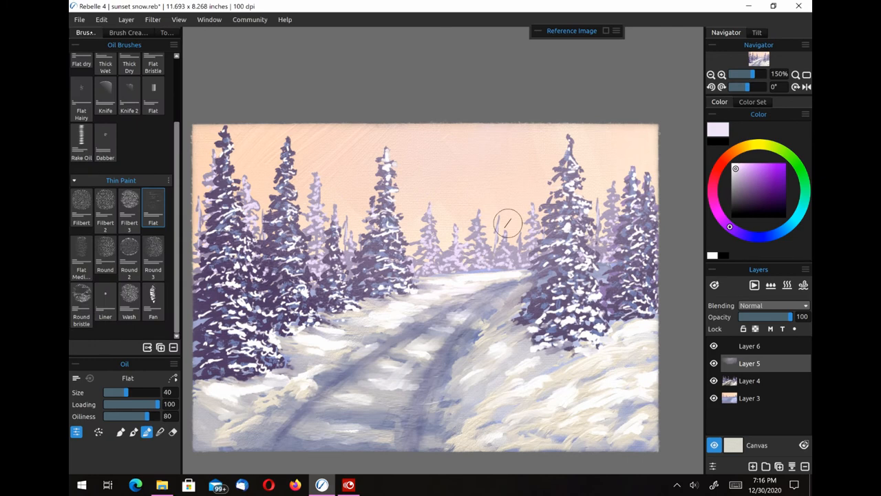
left_click(105, 296)
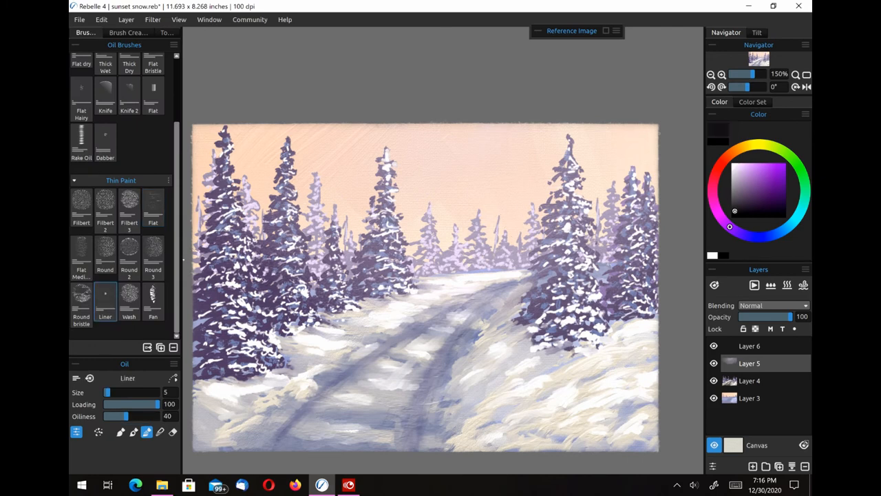
left_click(730, 153)
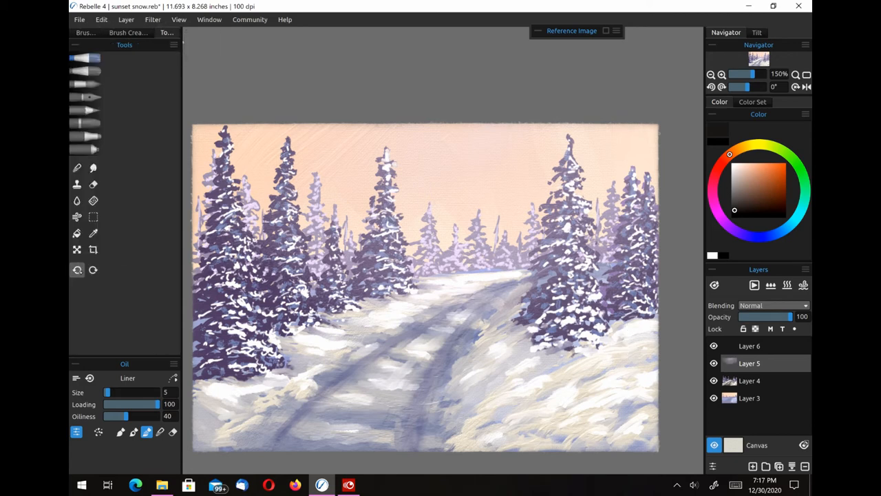
left_click(739, 198)
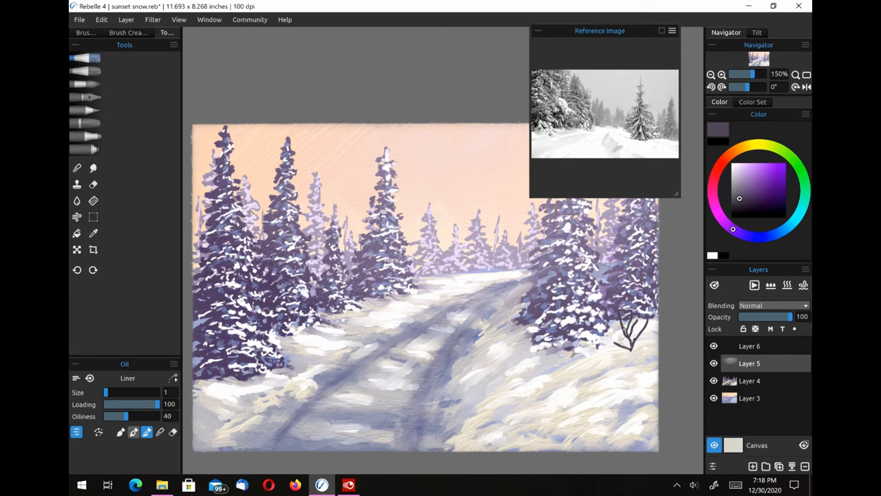
Undo the first bush, draw twiggy bushes on the snowbanks, then collapse the reference photo
left_click(86, 32)
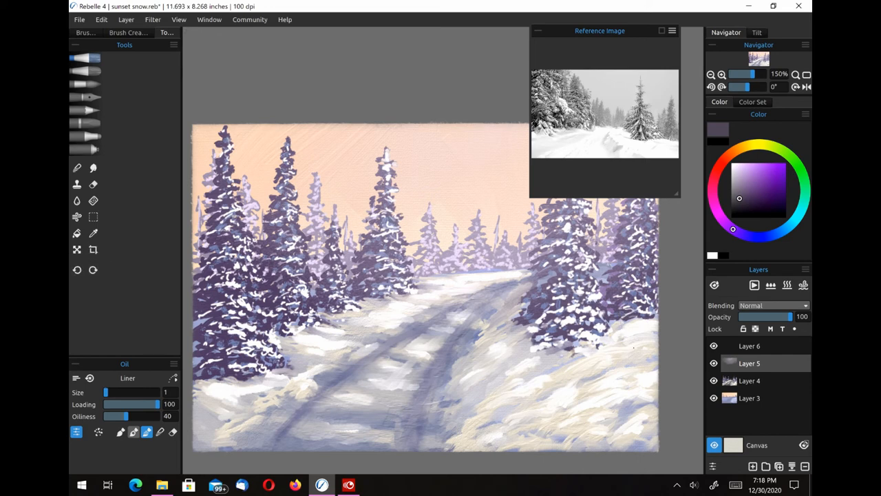
left_click_drag(616, 344, 647, 323)
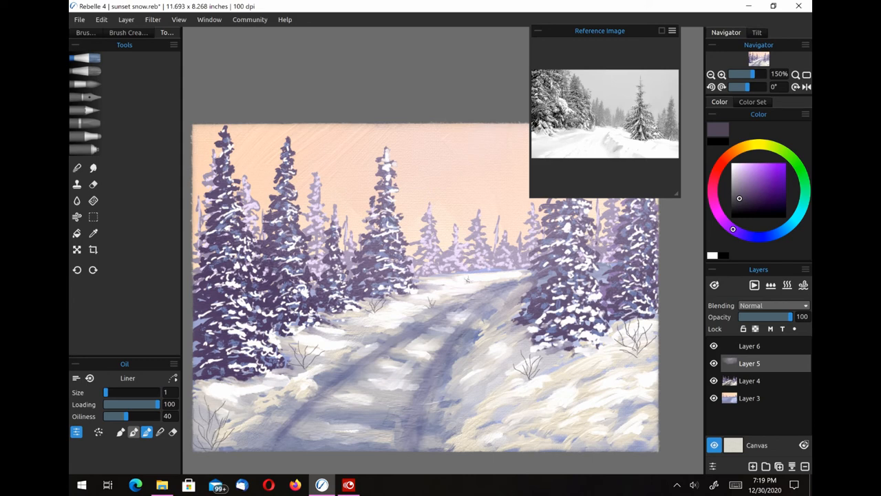
left_click_drag(599, 413, 613, 447)
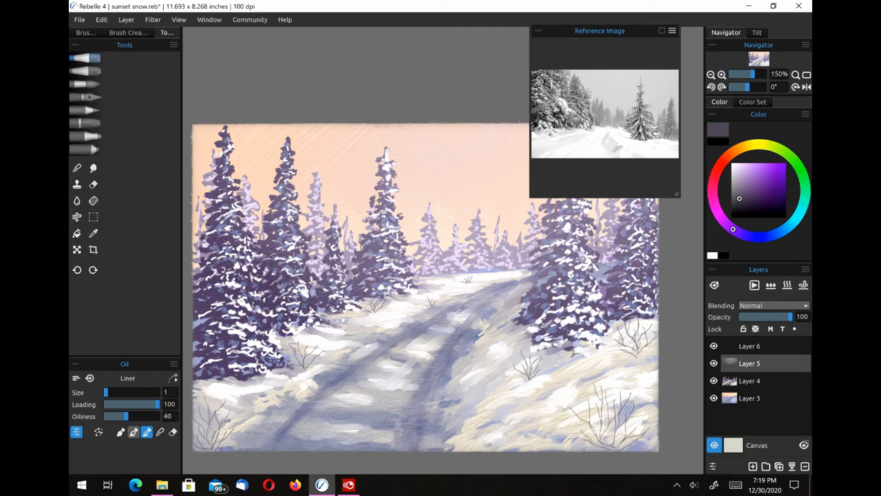
left_click(619, 420)
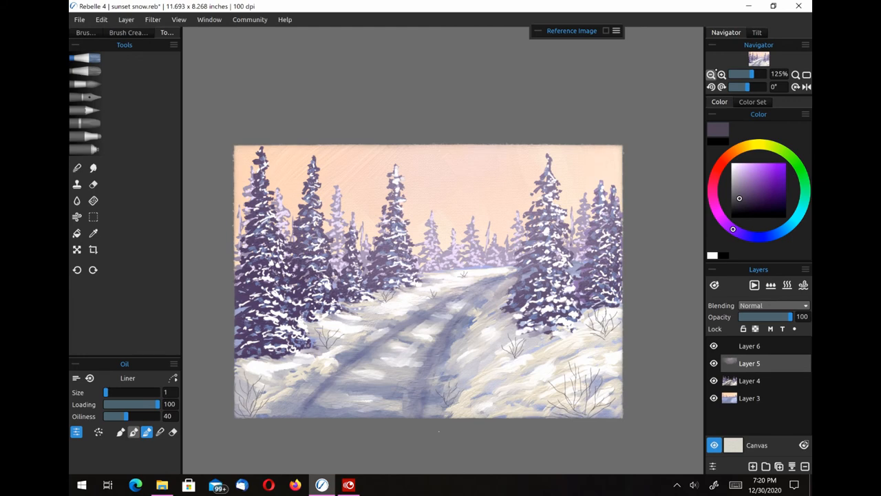
Zoom the painting view to 150% using the Navigator
left_click(722, 74)
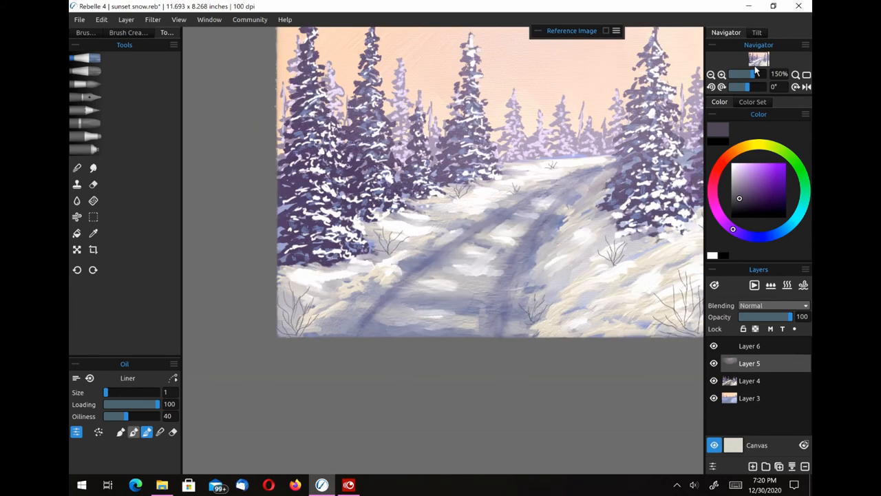
left_click(721, 74)
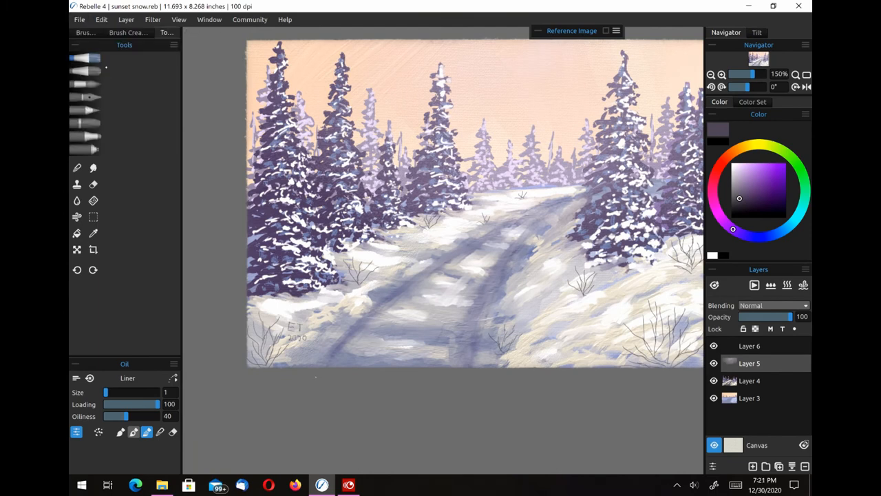
Save a copy as the PNG image 'sunset snow' in Pictures
left_click(79, 18)
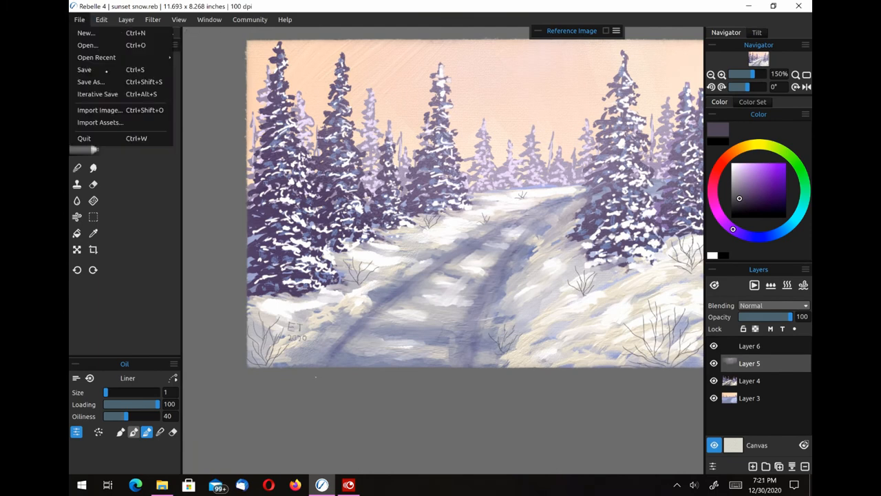
left_click(90, 81)
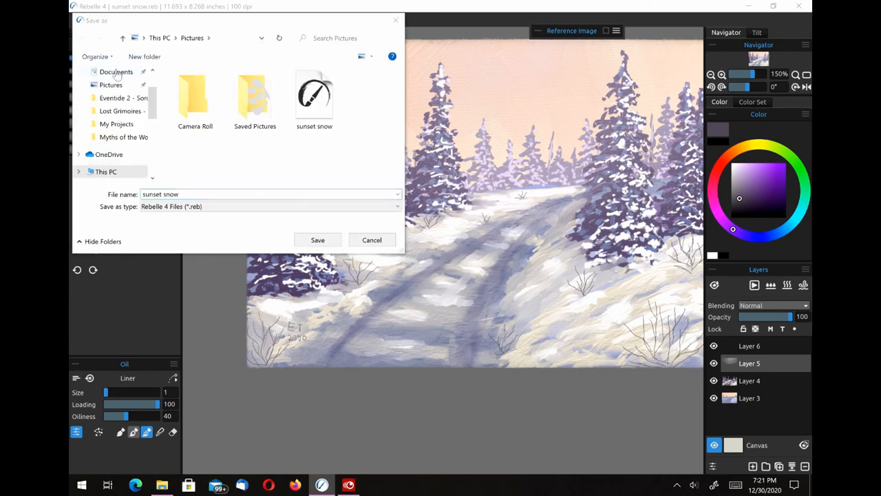
left_click(268, 206)
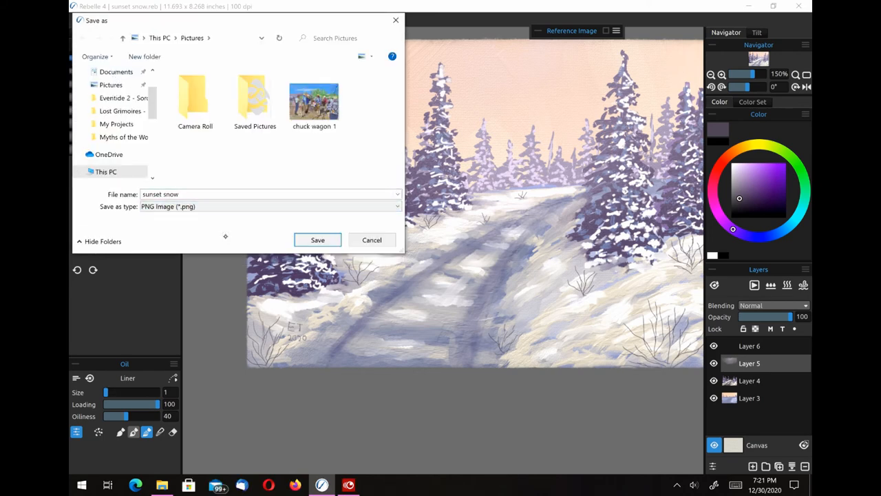
left_click(317, 239)
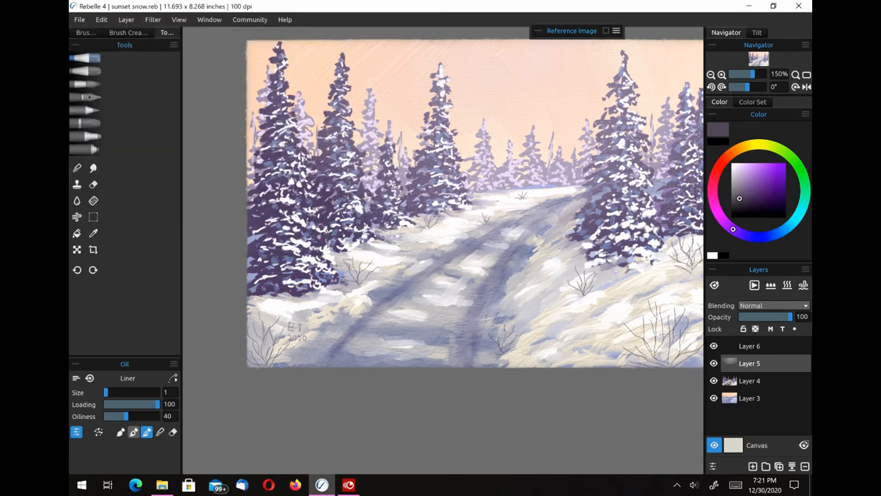